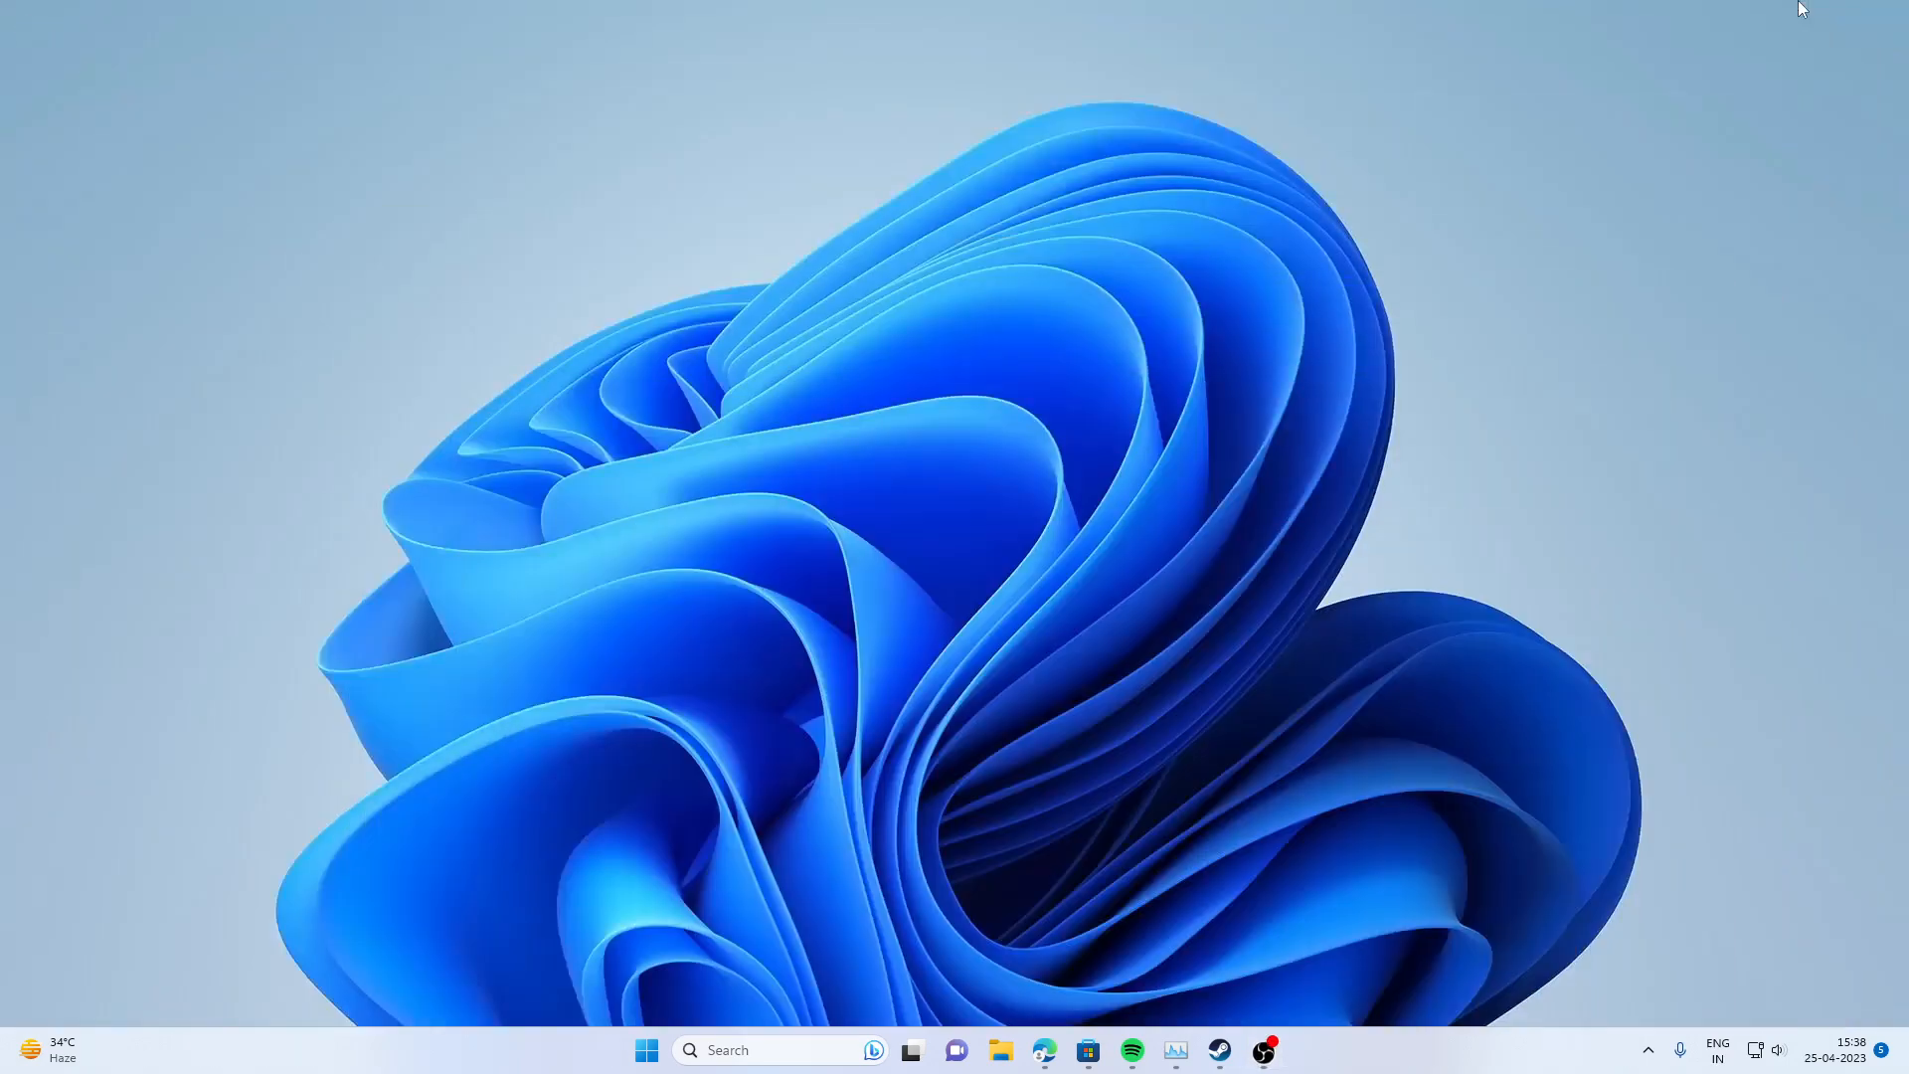
mouse_move(499, 551)
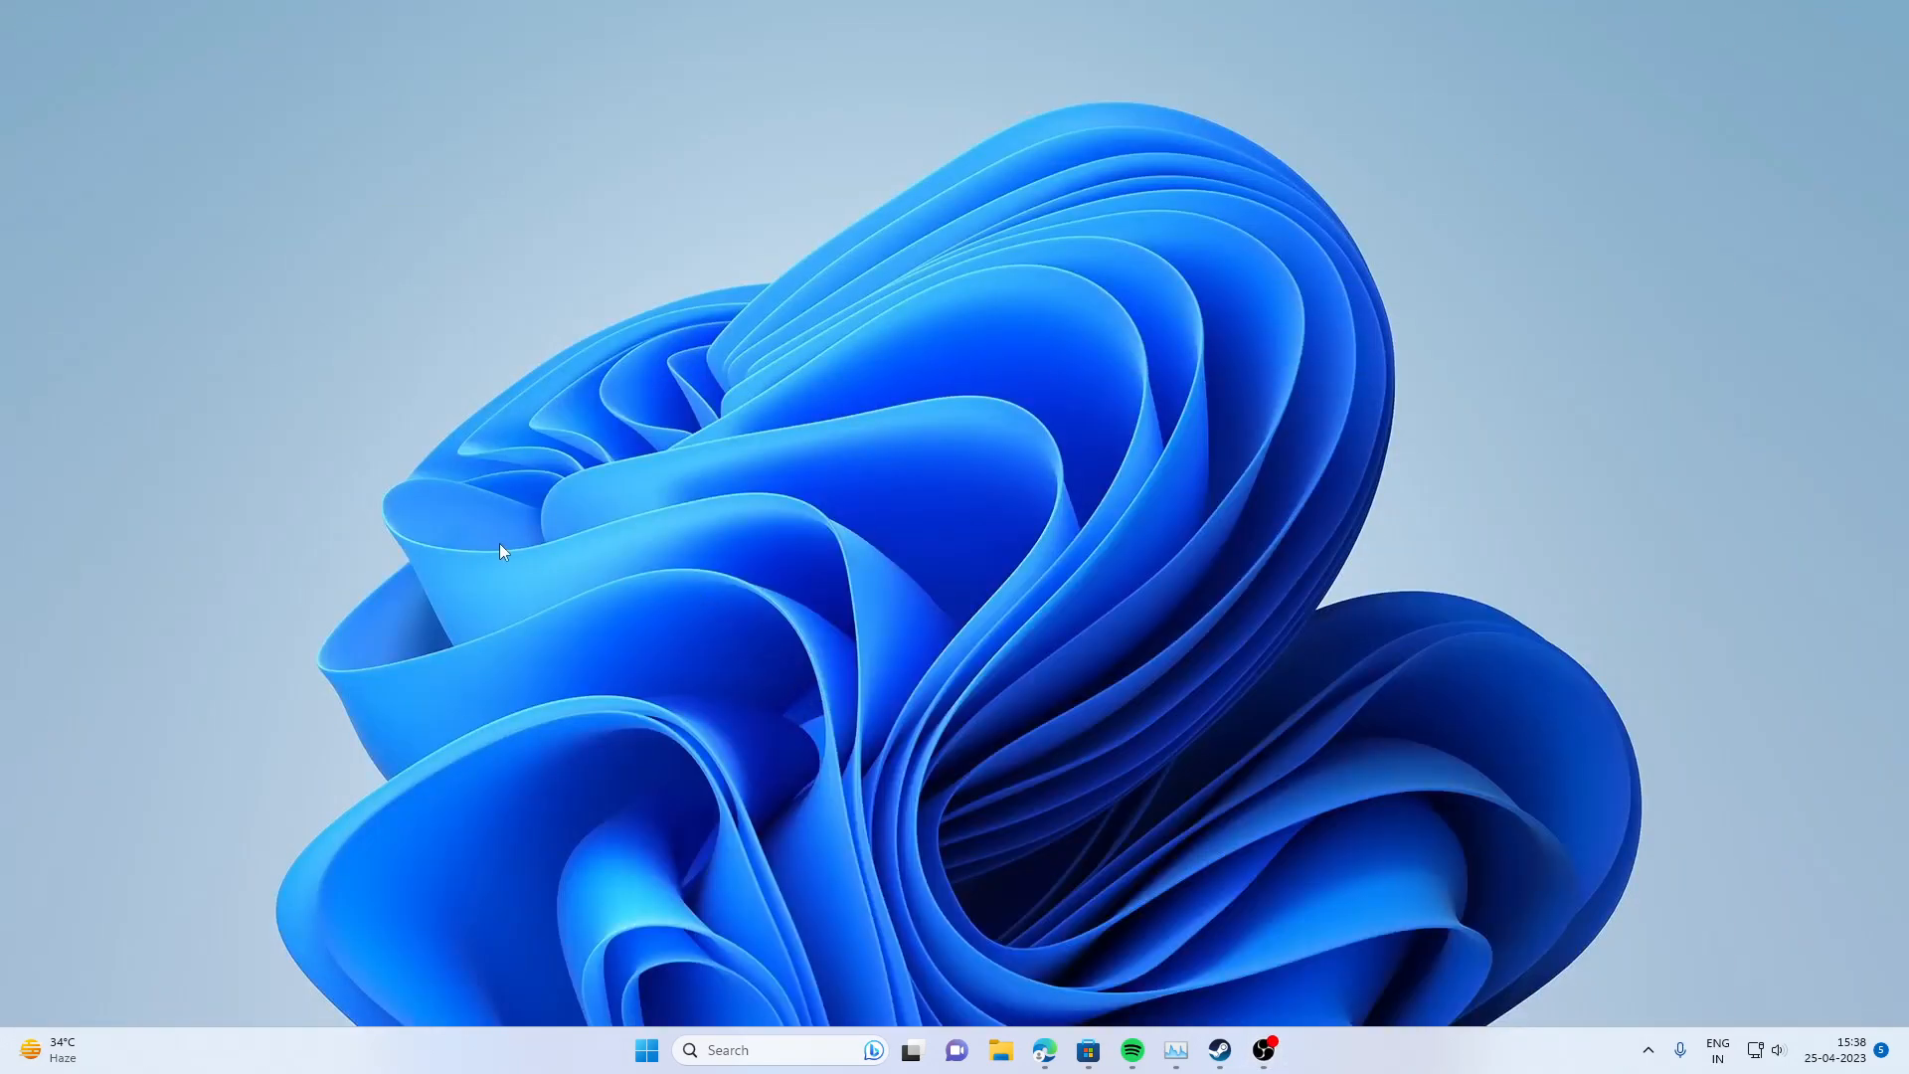
mouse_move(475, 546)
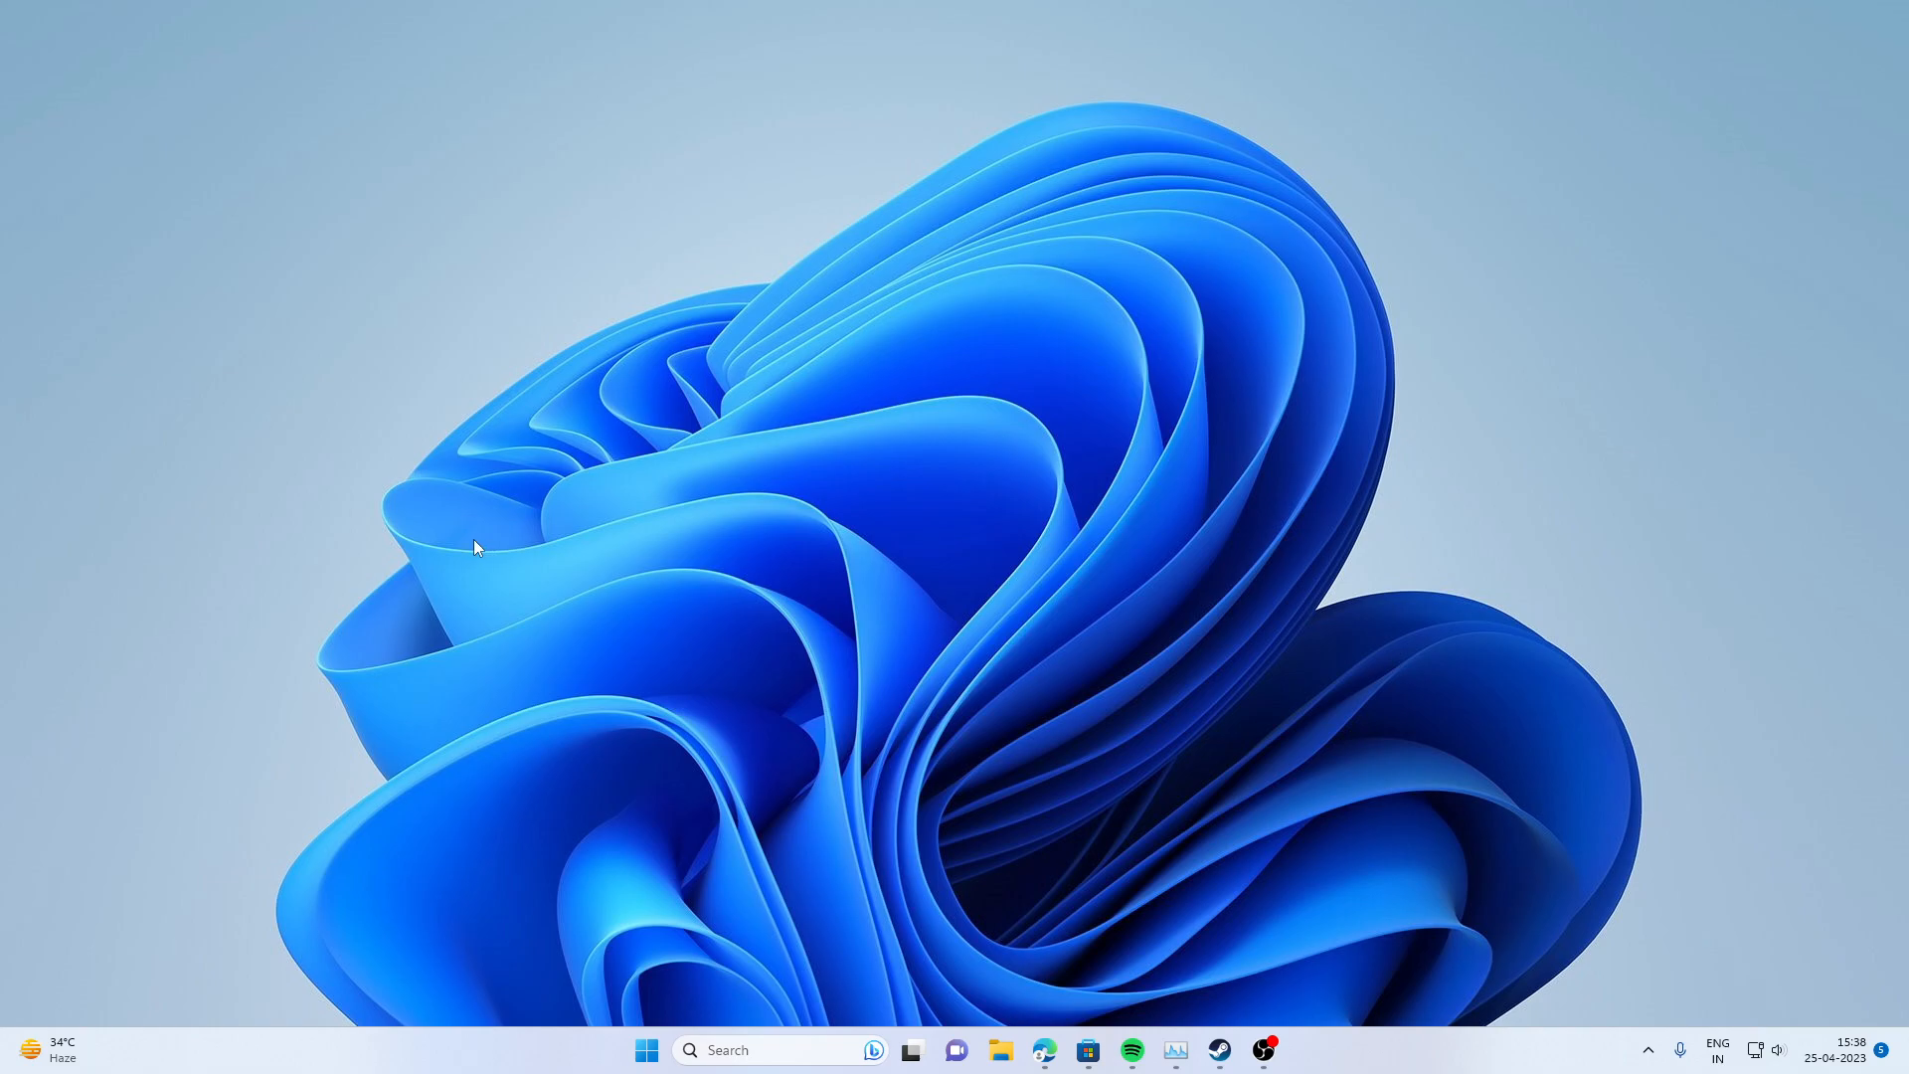
mouse_move(435, 545)
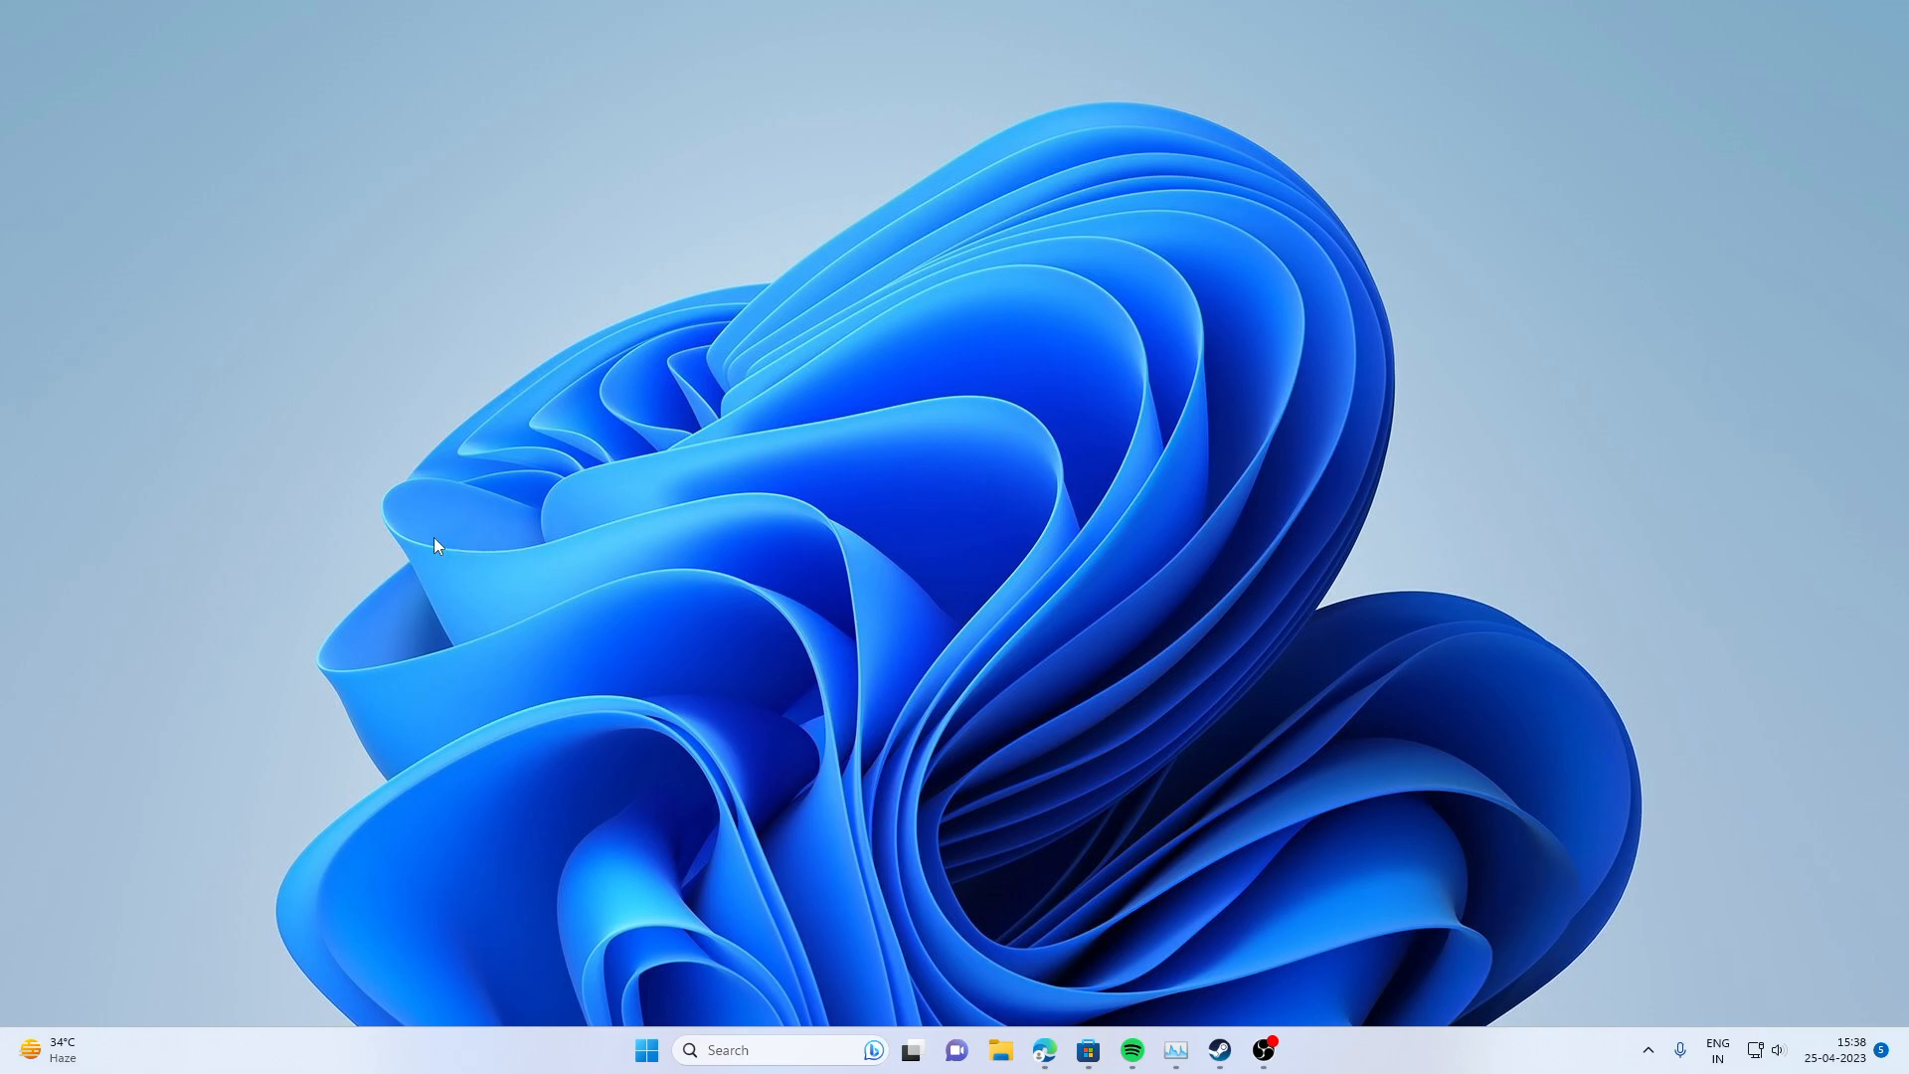
mouse_move(428, 540)
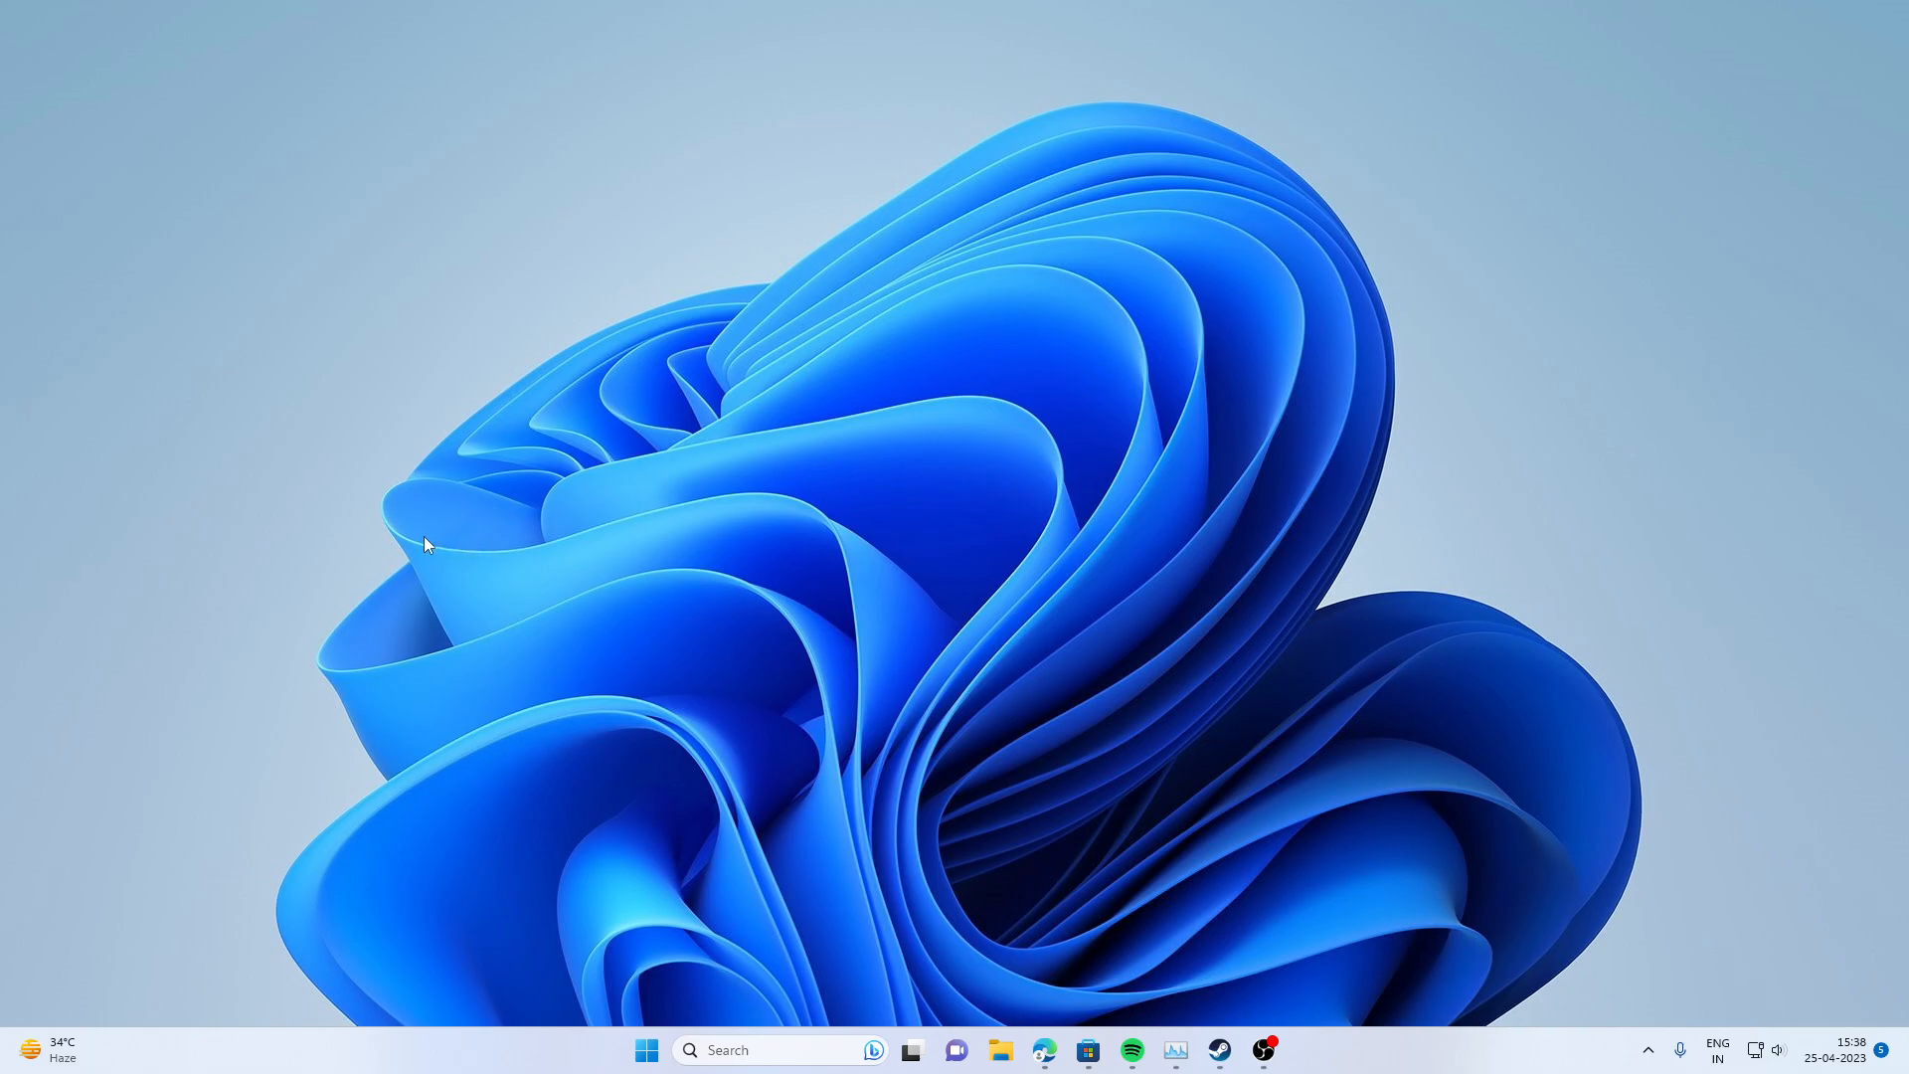
mouse_move(1165, 906)
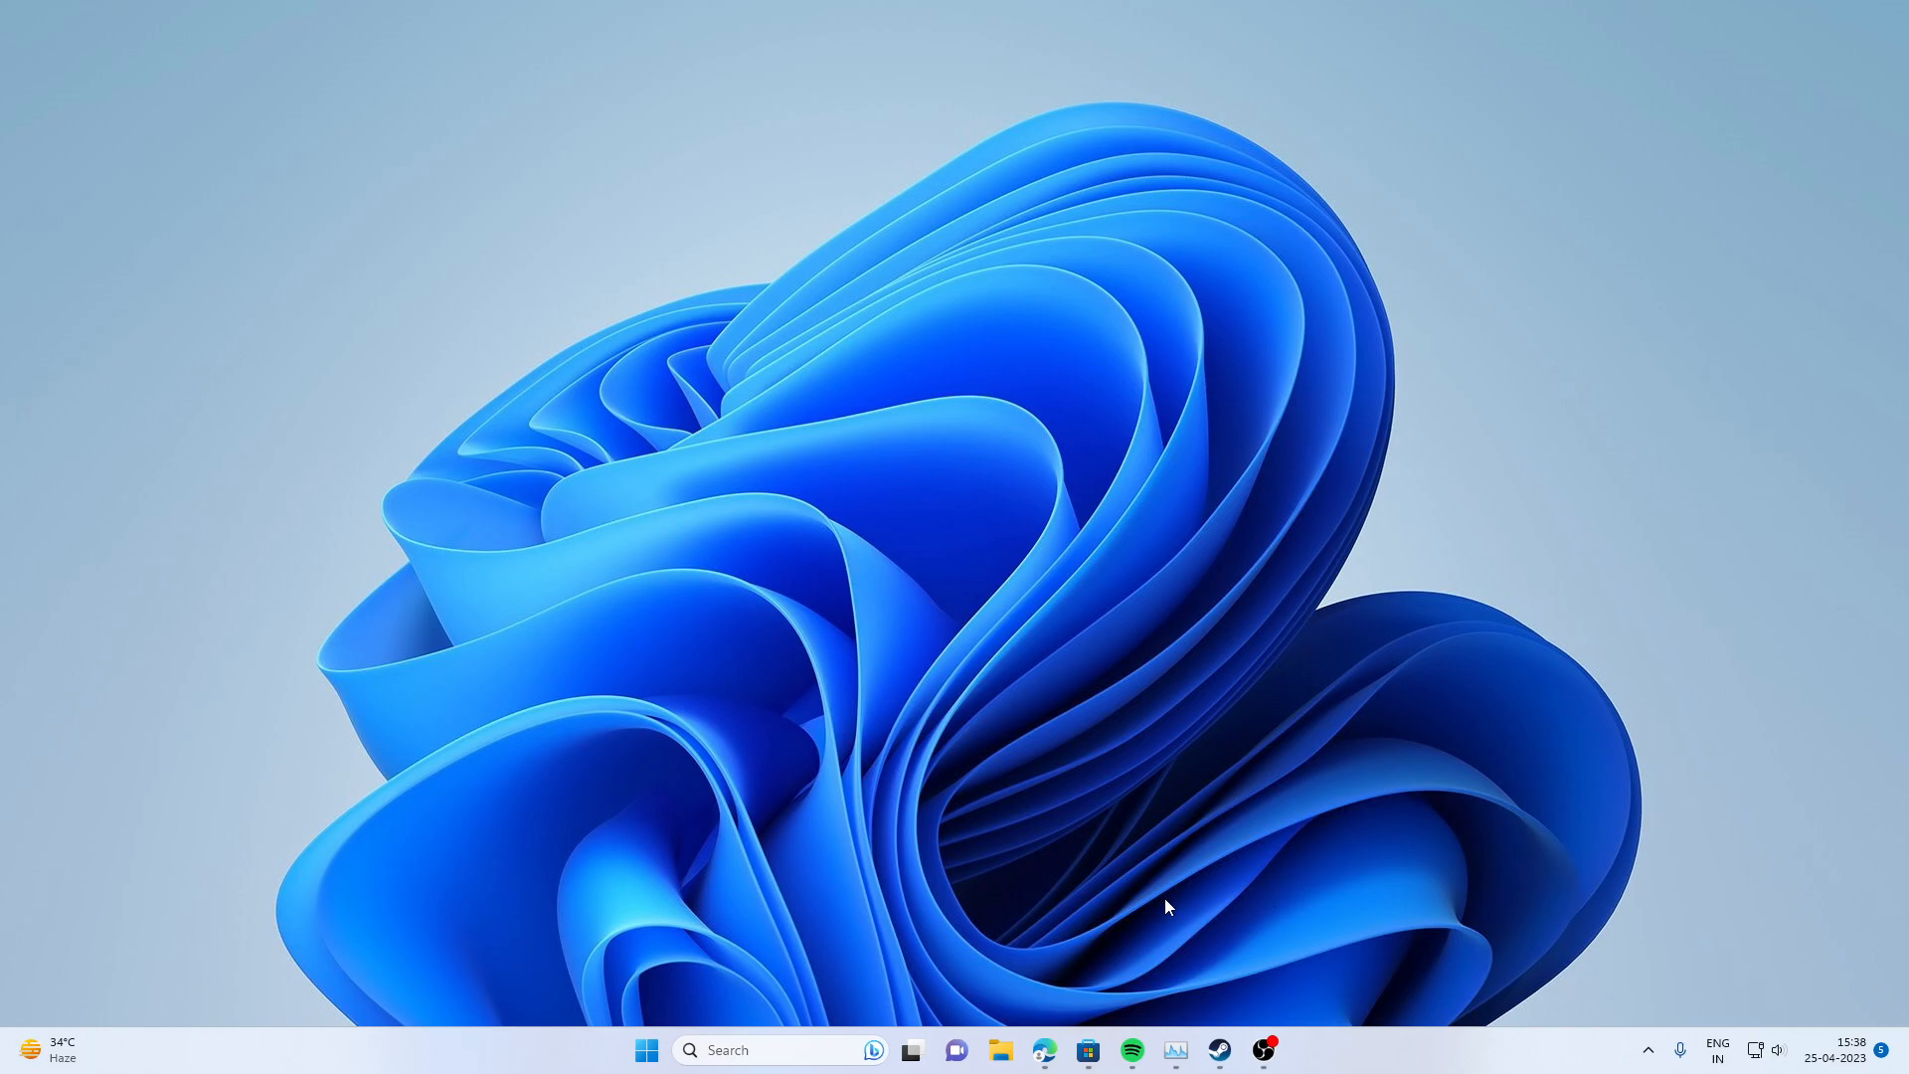
- Restore the Microsoft Store window showing the installed Twinkle Tray: Brightness Slider page
left_click(1086, 1050)
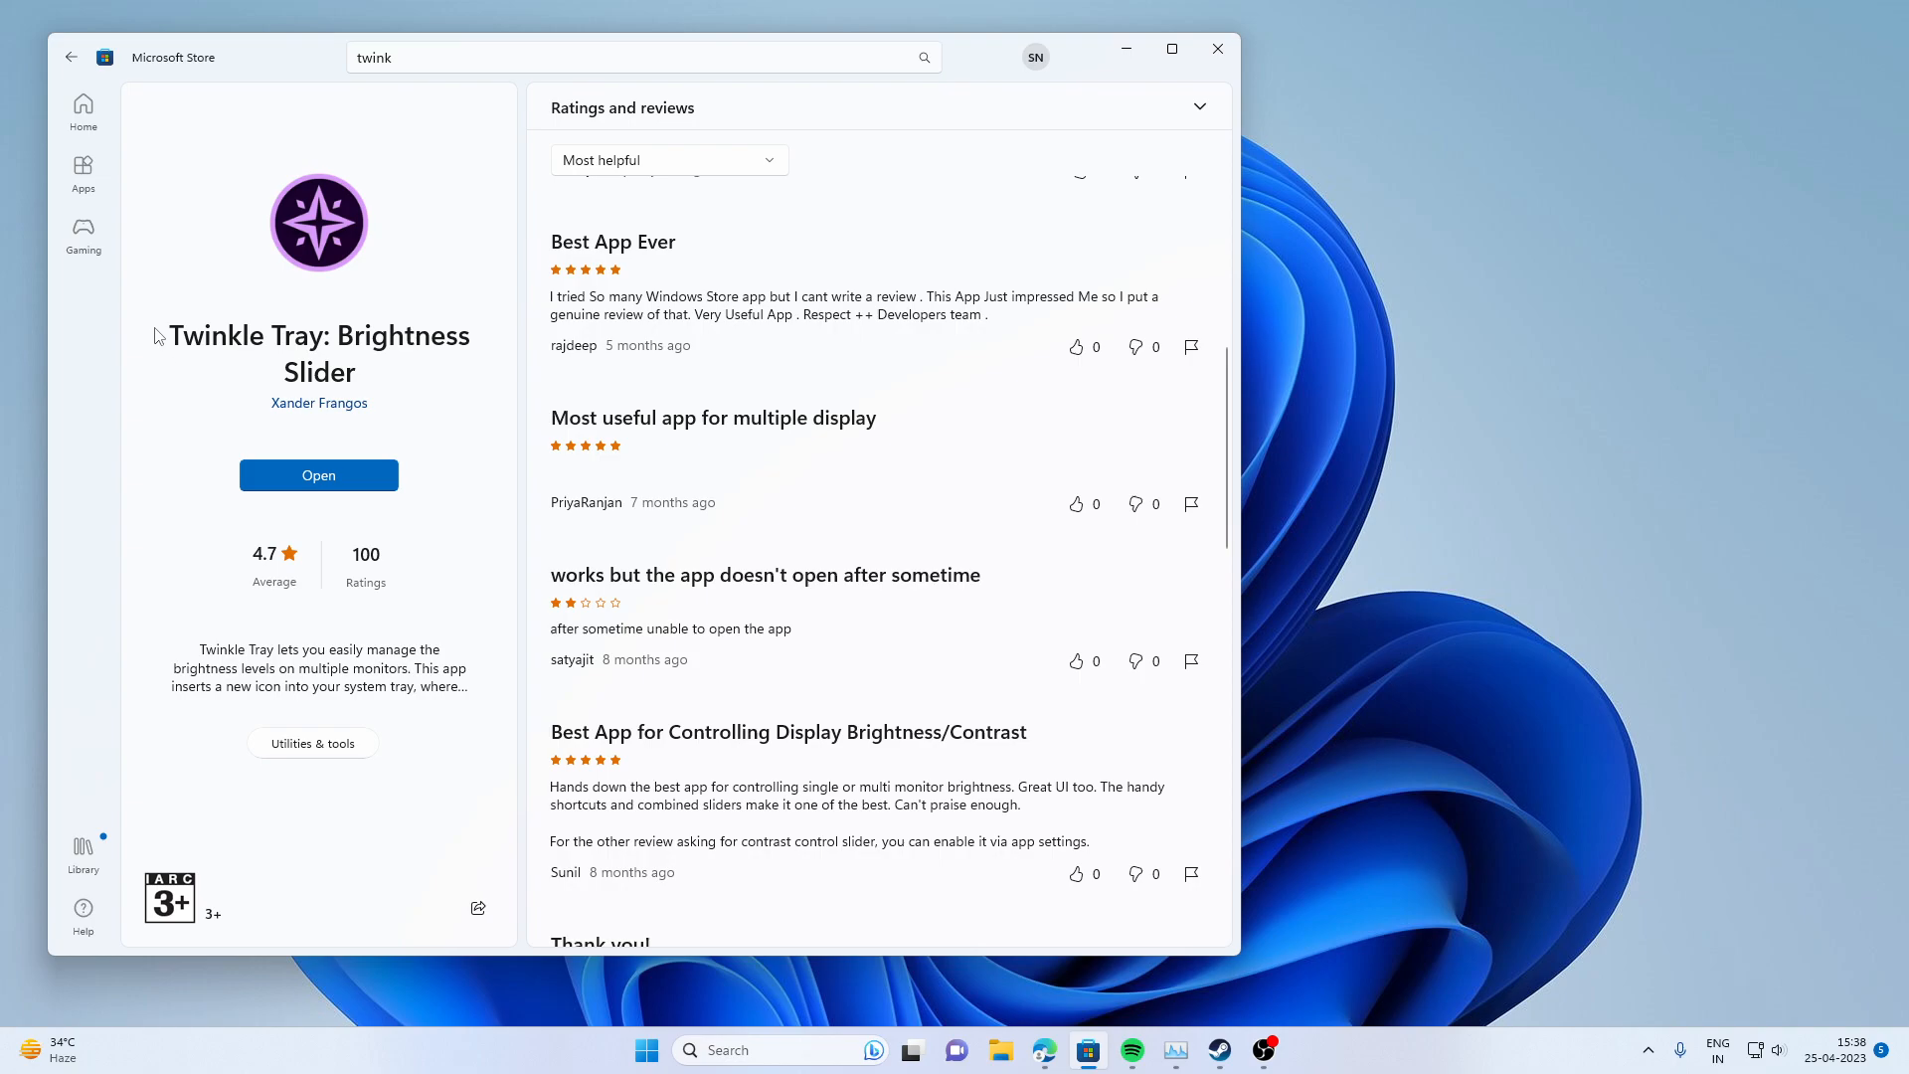
mouse_move(429, 367)
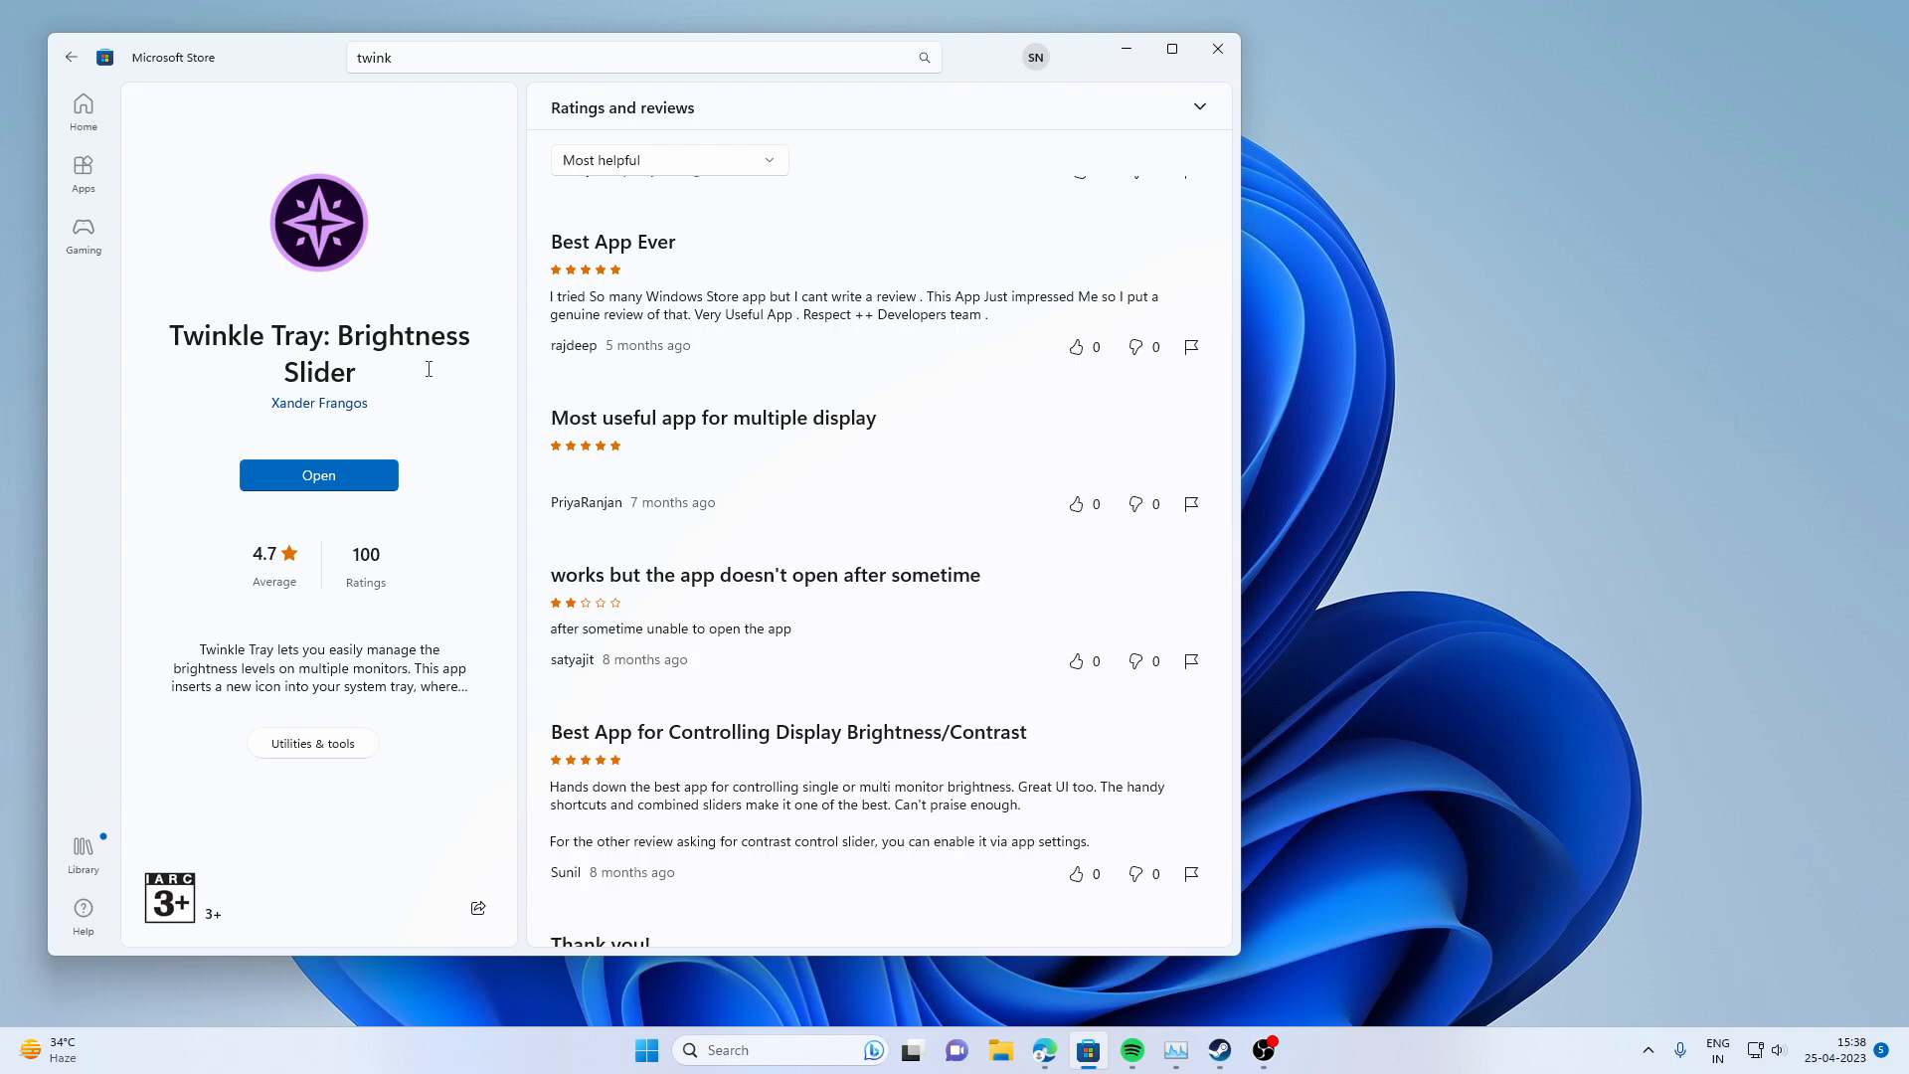
mouse_move(349, 315)
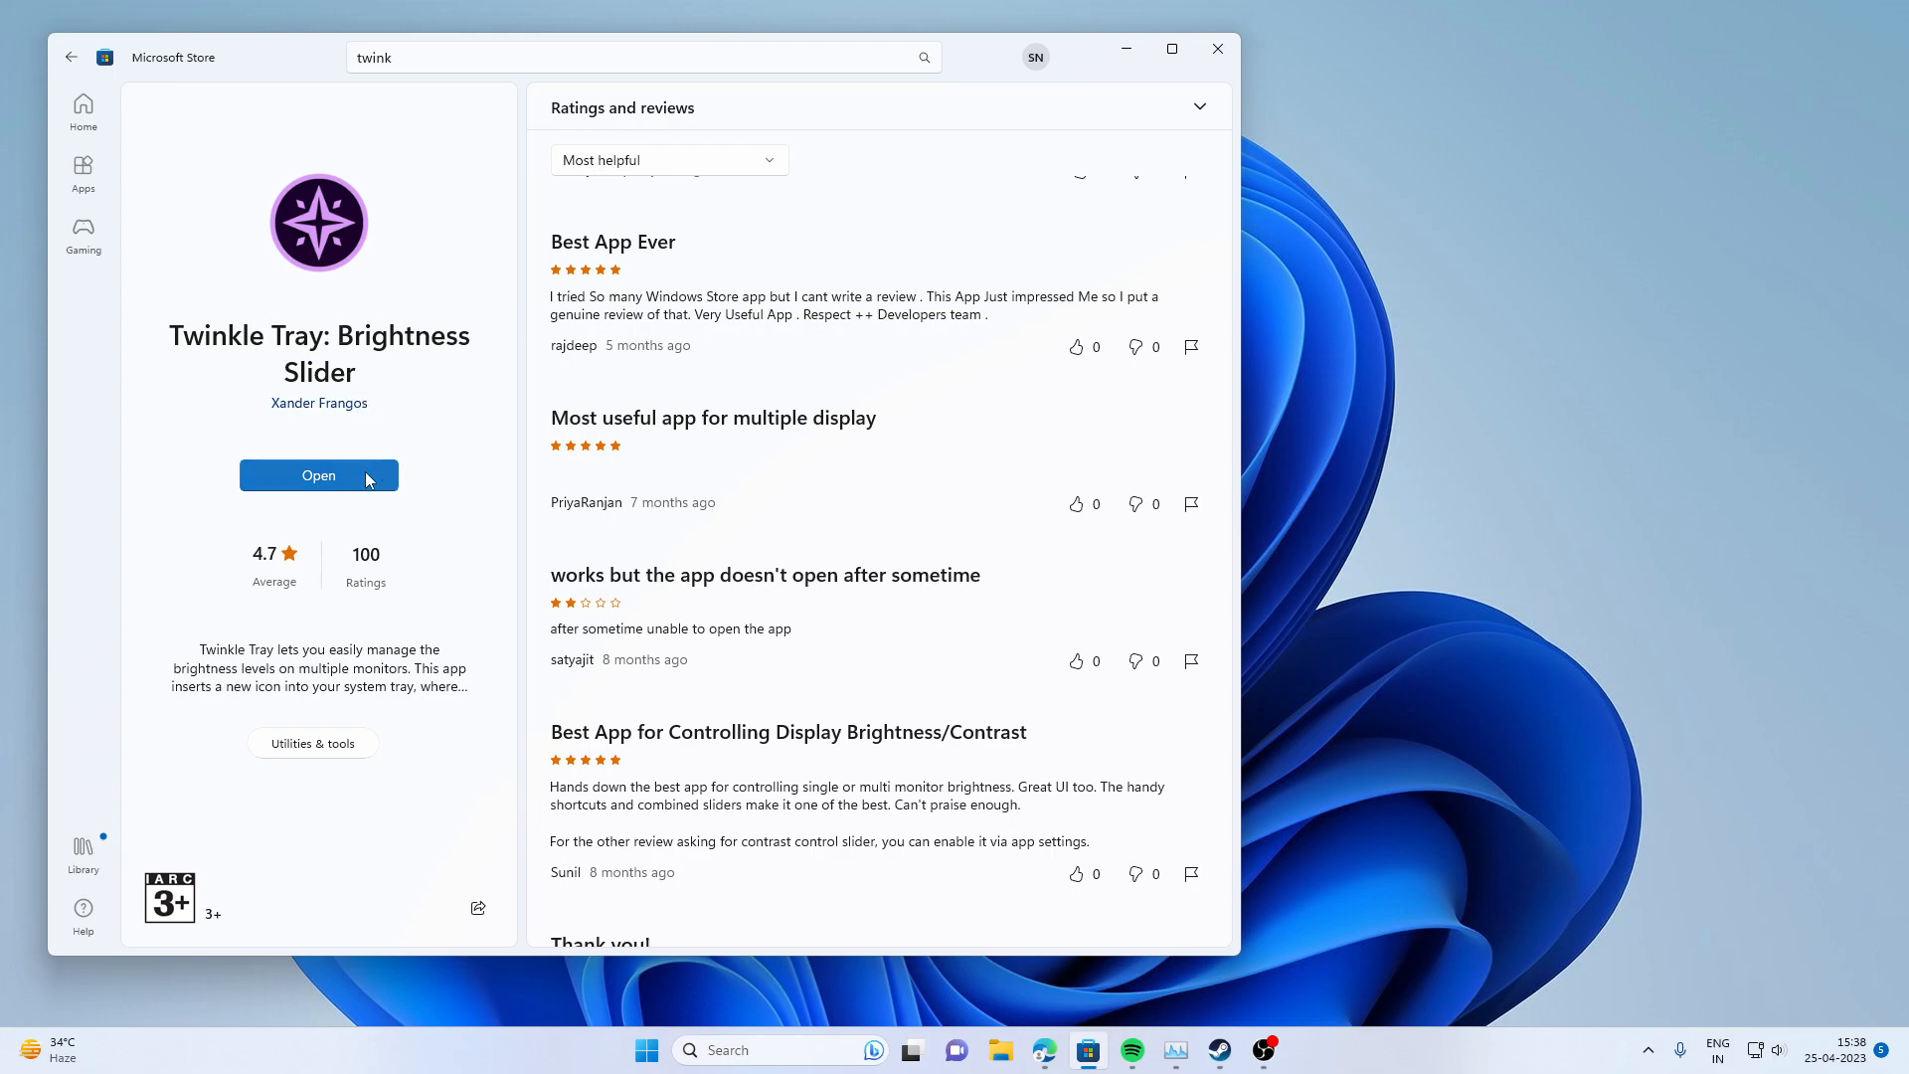
- Minimize the Store and open Twinkle Tray from the hidden tray icons, showing LF24T35 at 10
left_click(1170, 49)
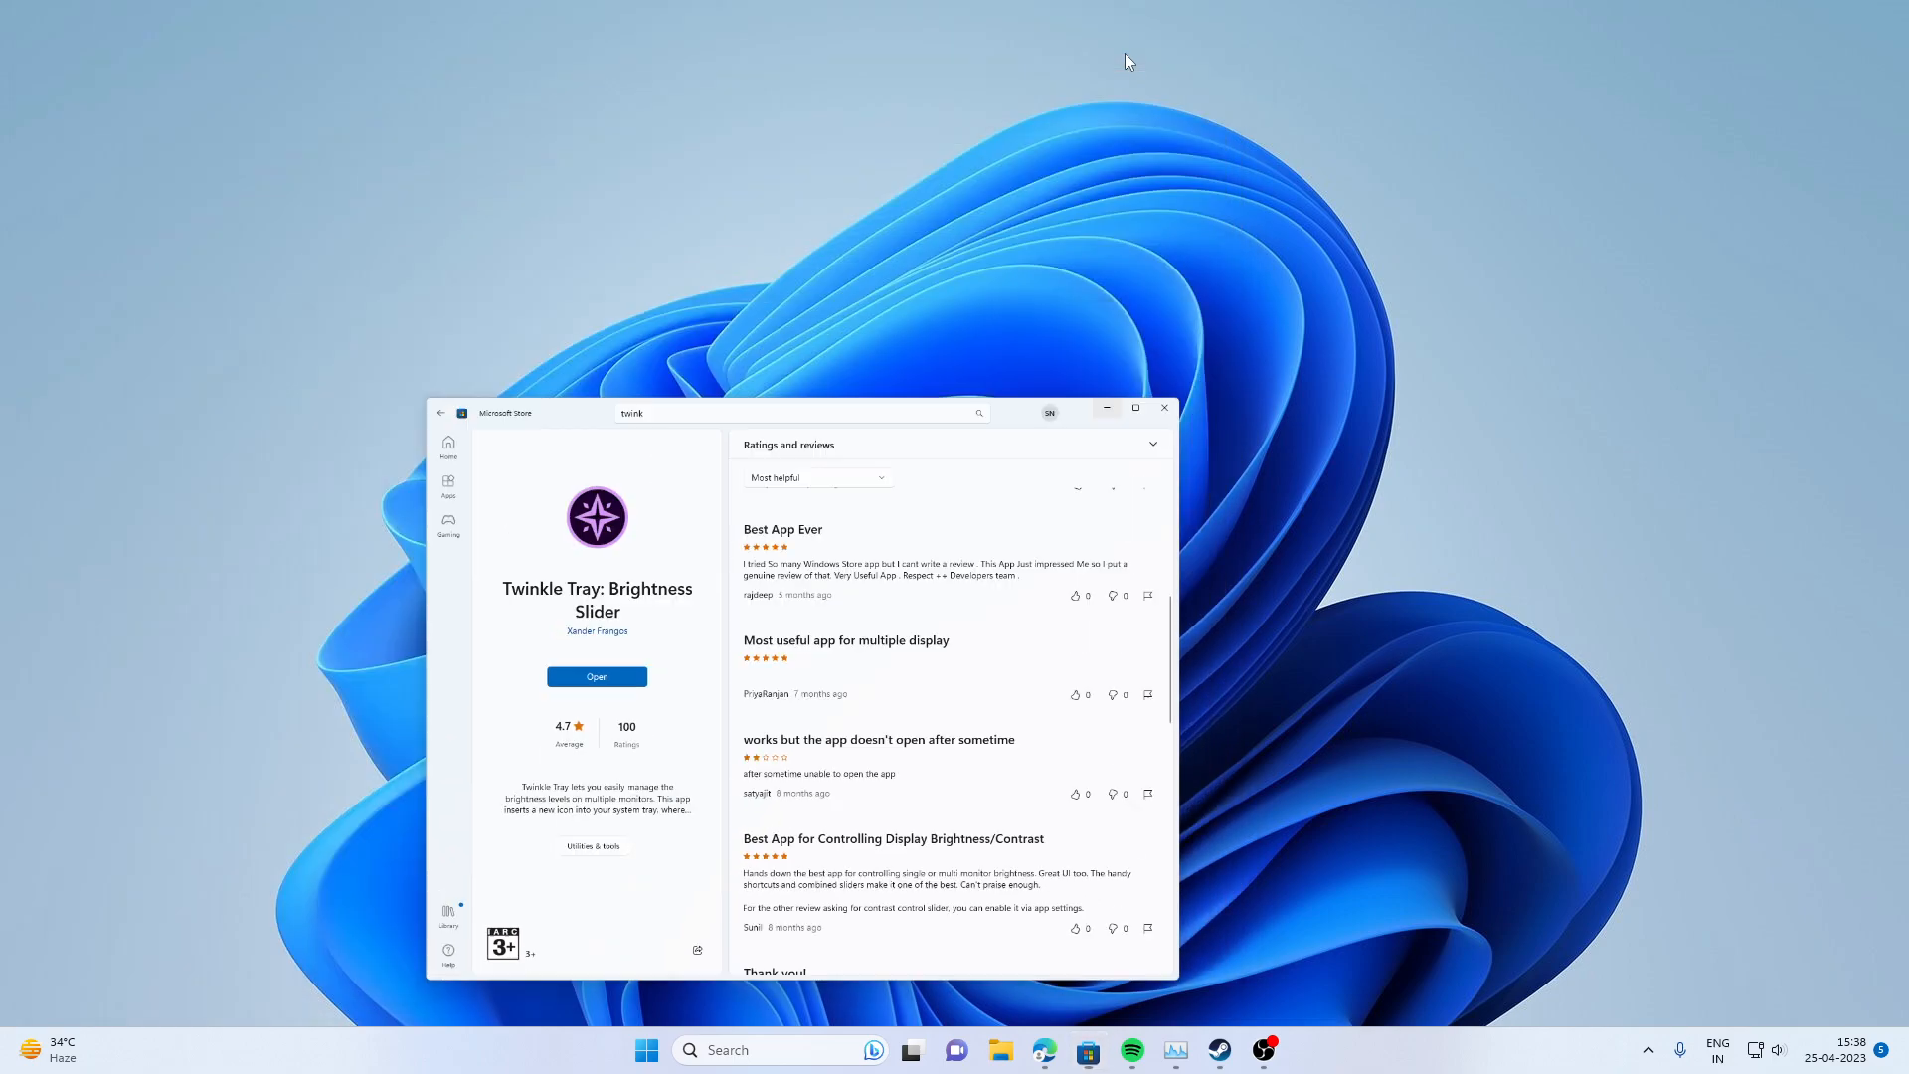
left_click(1647, 1050)
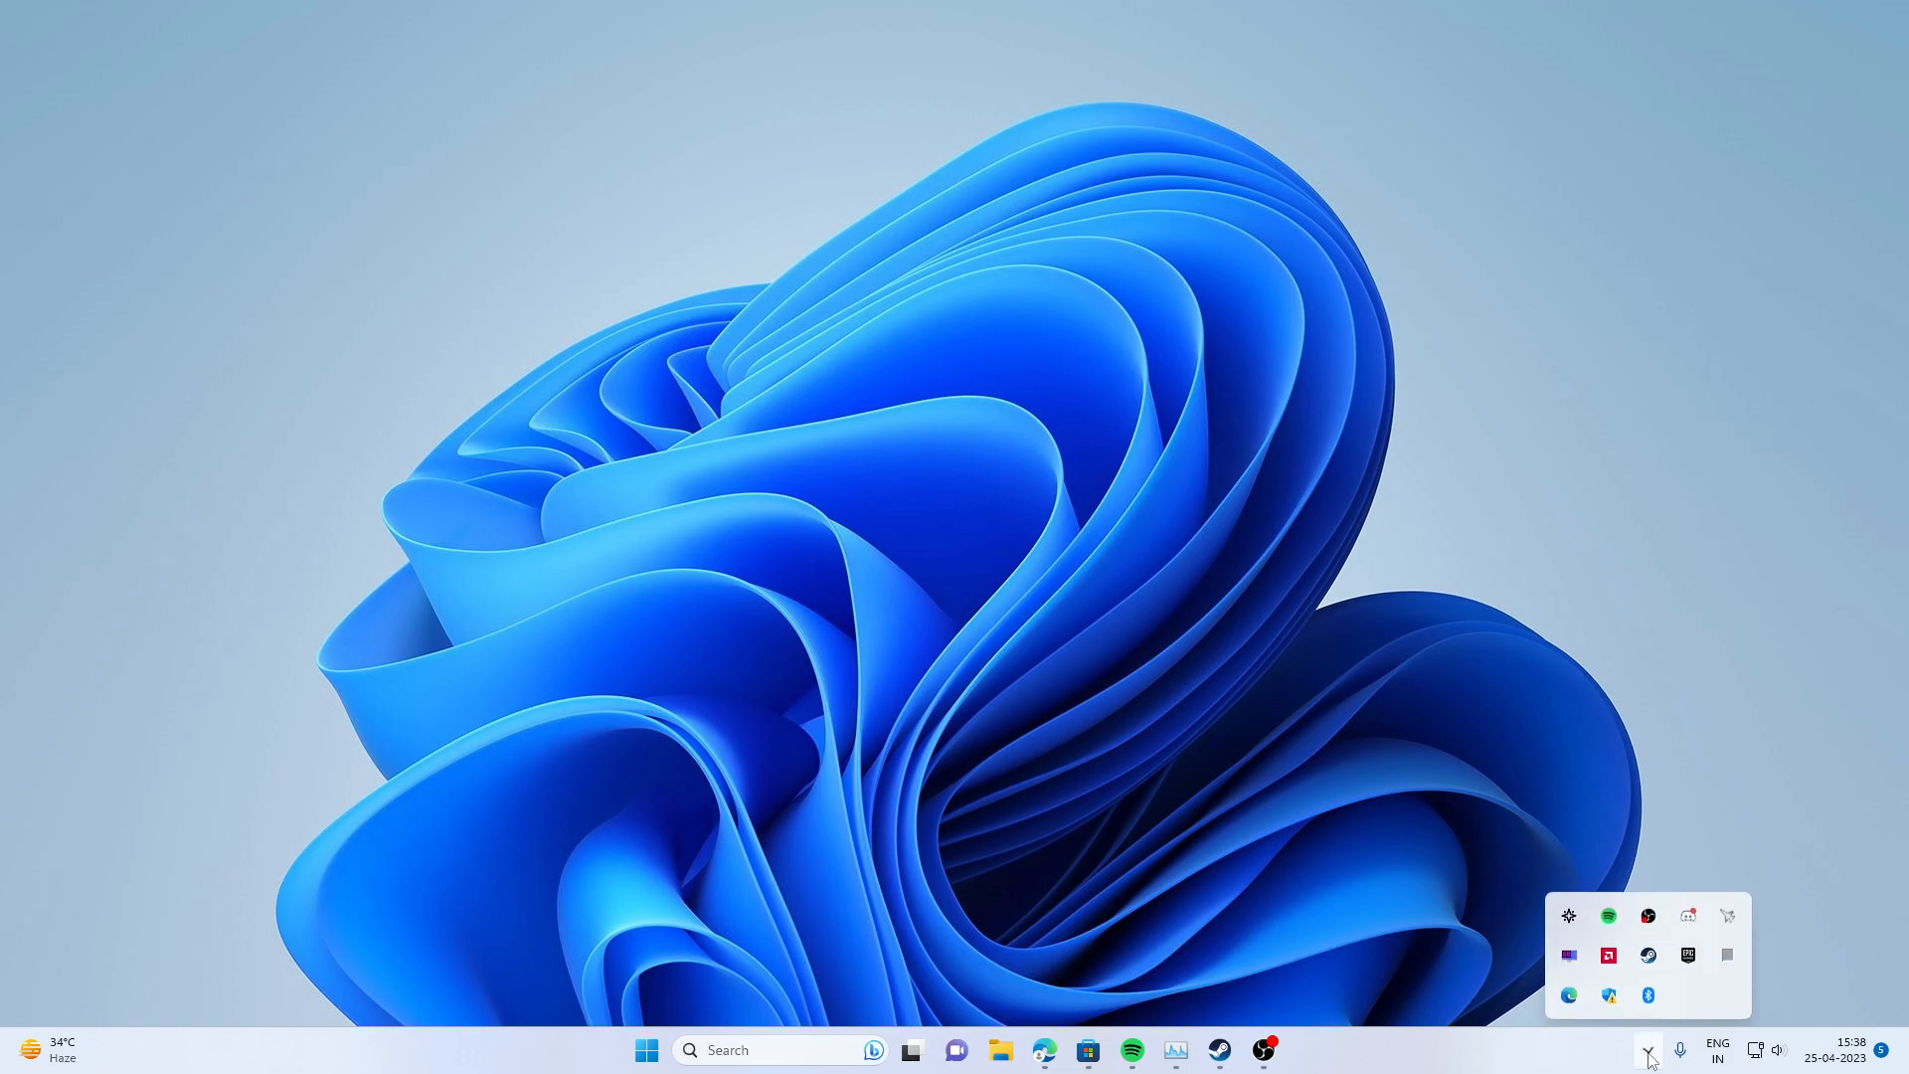
mouse_move(1568, 911)
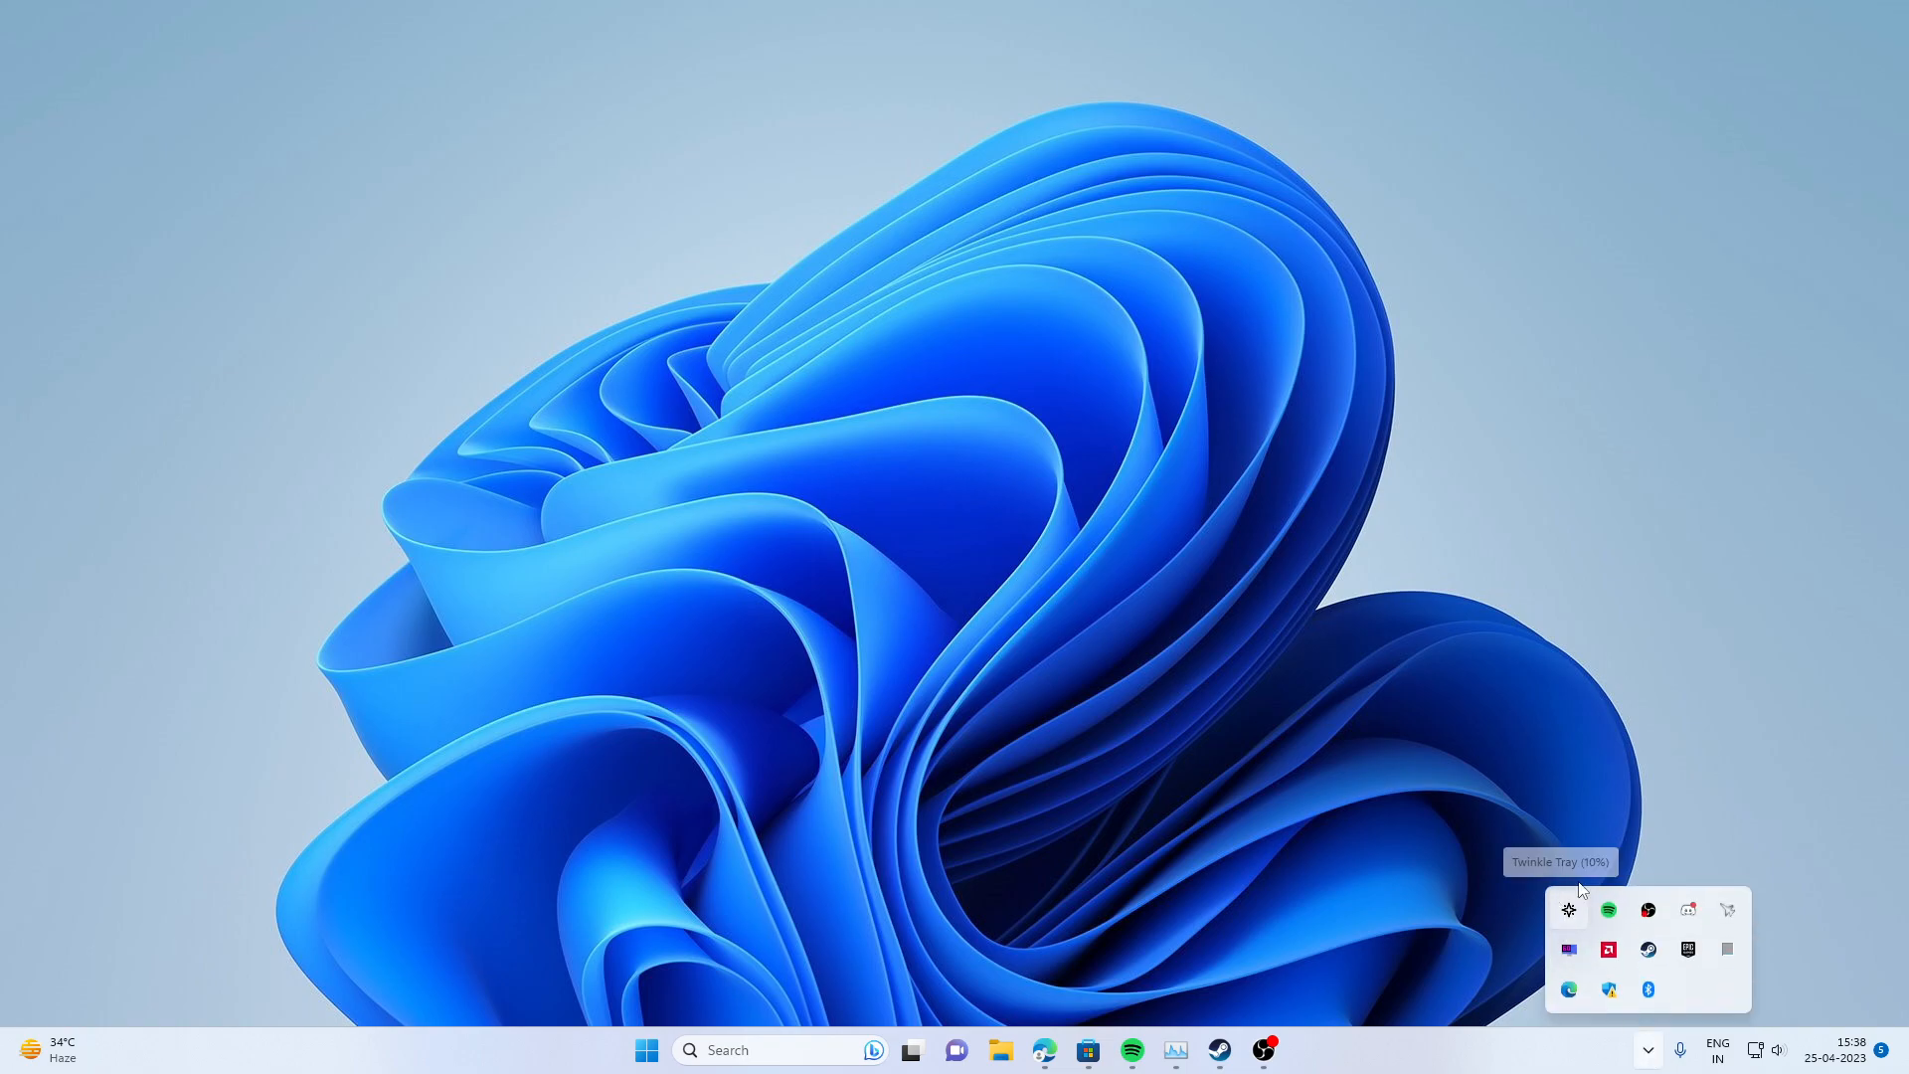
left_click(1567, 910)
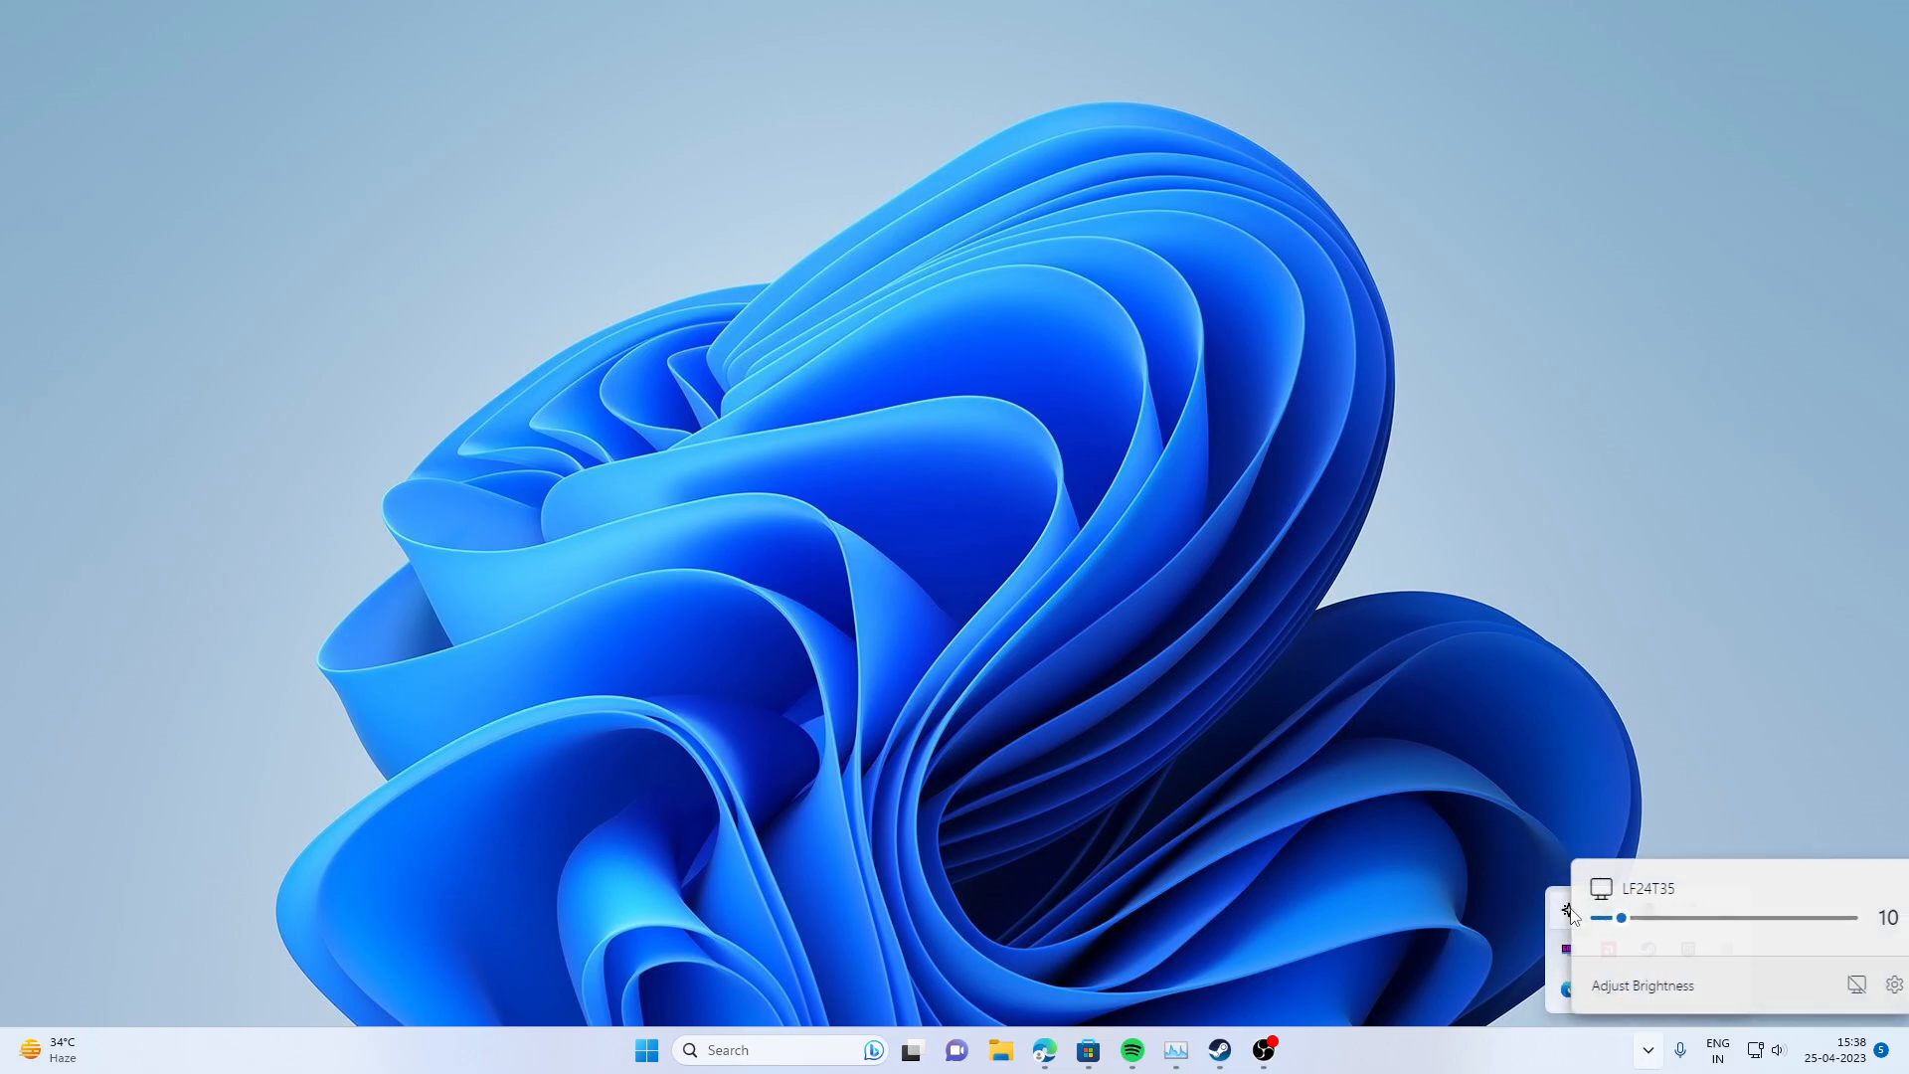